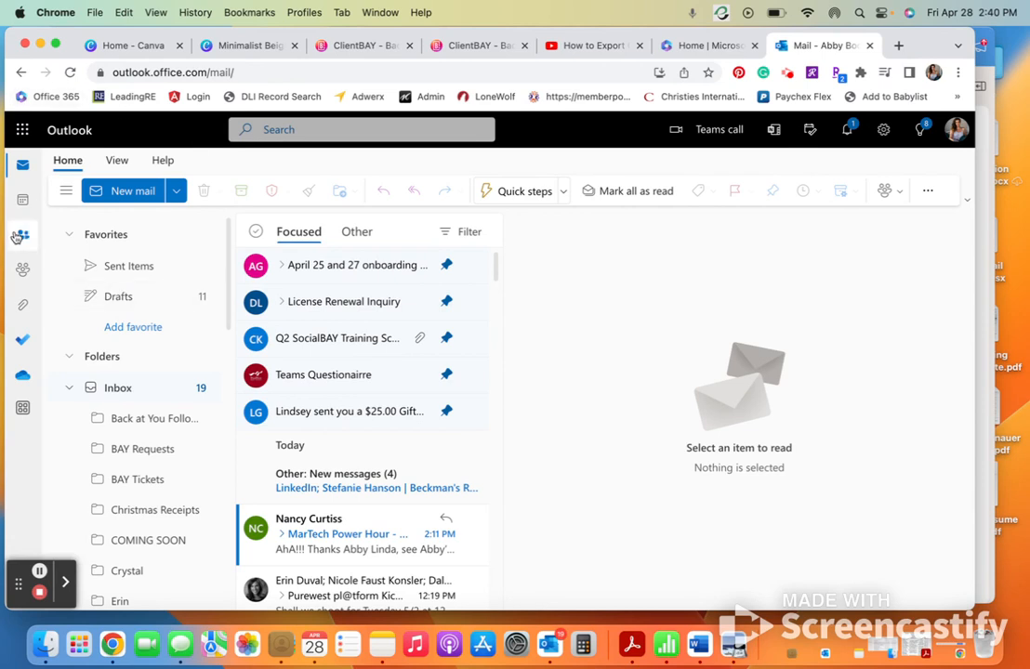
Switch from Mail to the People page listing the five saved contacts.
click(22, 236)
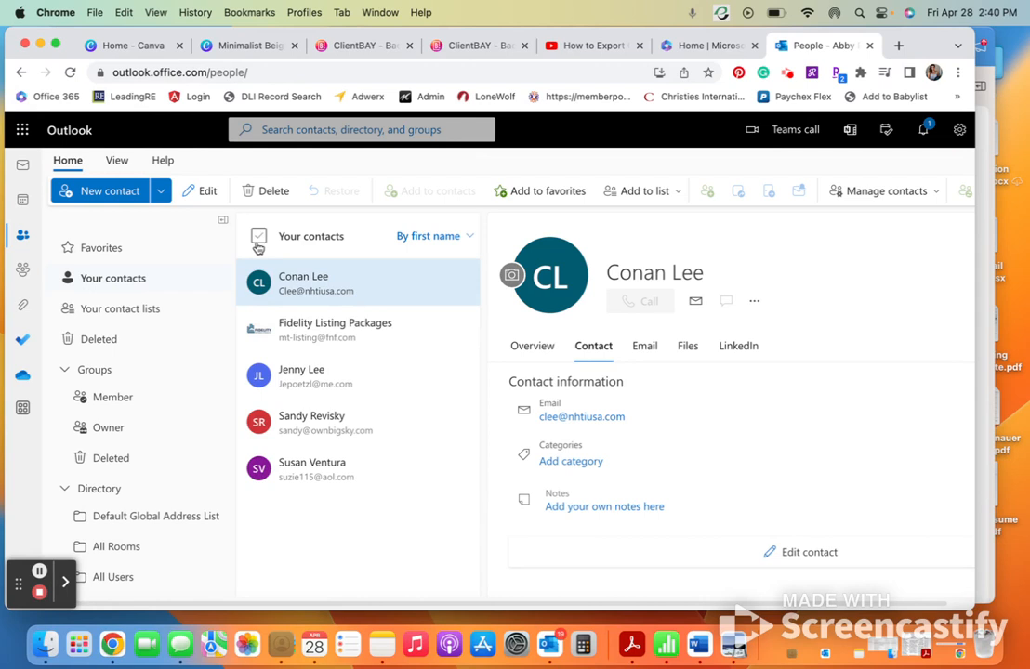
Tick the 'Your contacts' checkbox to select all five contacts.
click(259, 235)
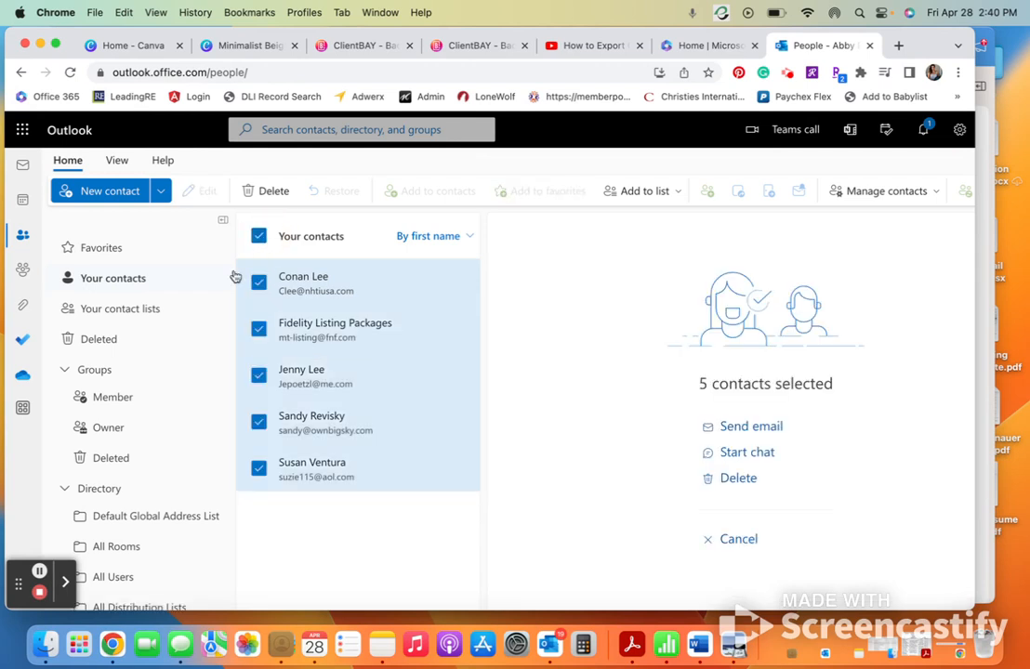
mouse_move(336, 456)
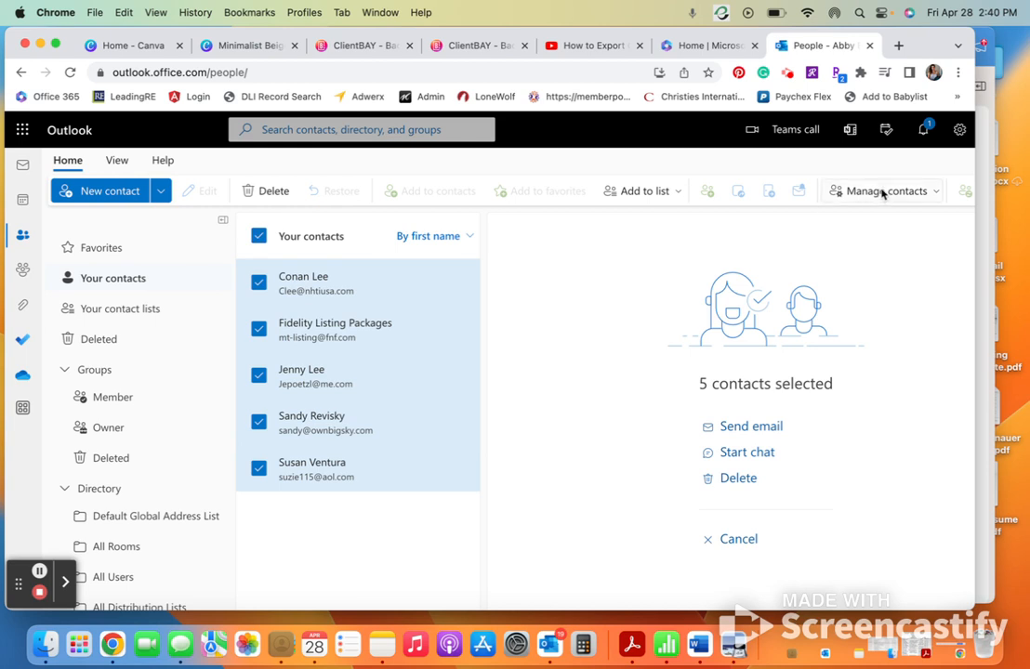
Choose Export contacts from the Manage contacts menu to open the CSV export dialog.
click(882, 190)
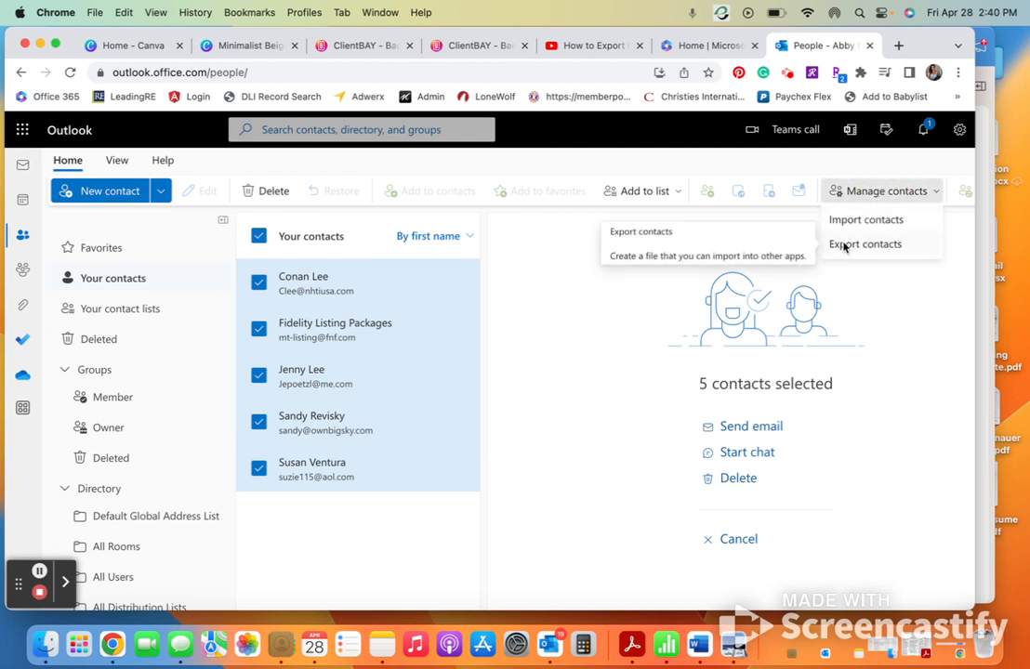
click(865, 244)
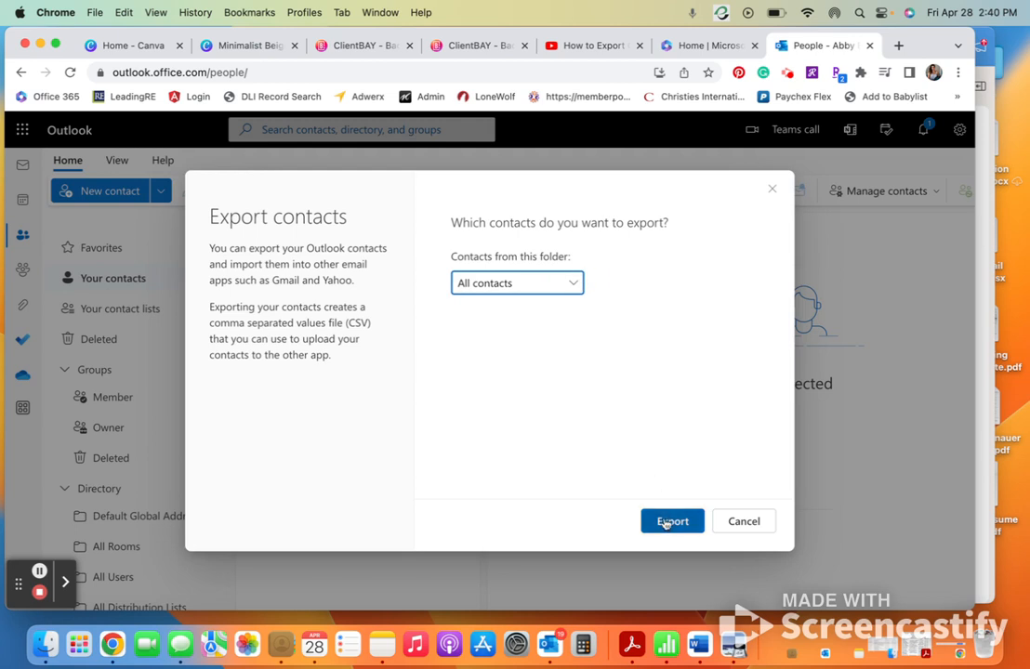
mouse_move(742, 216)
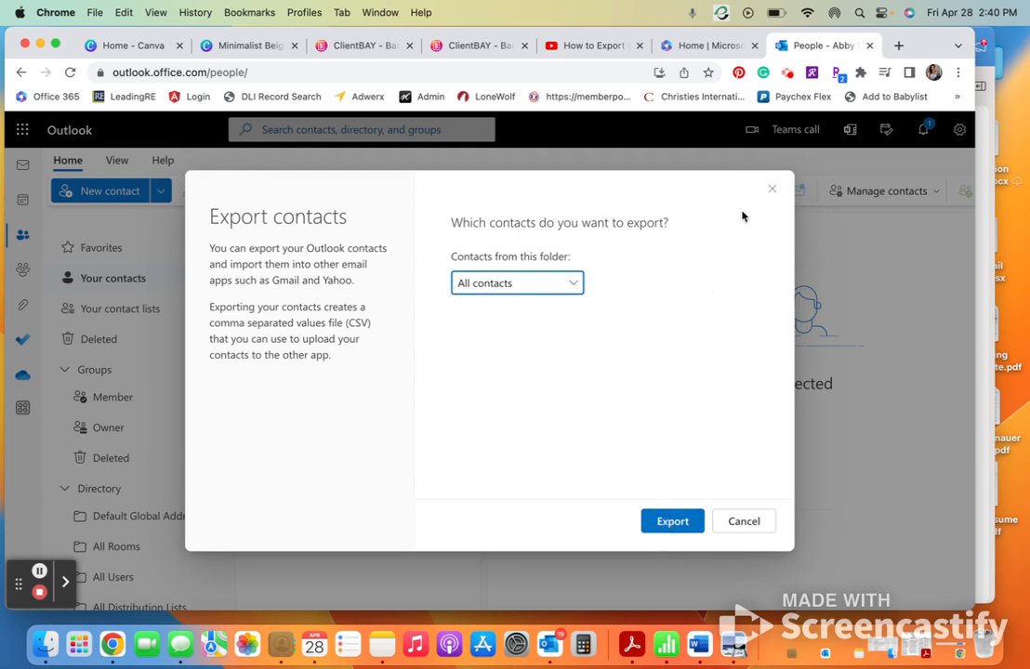